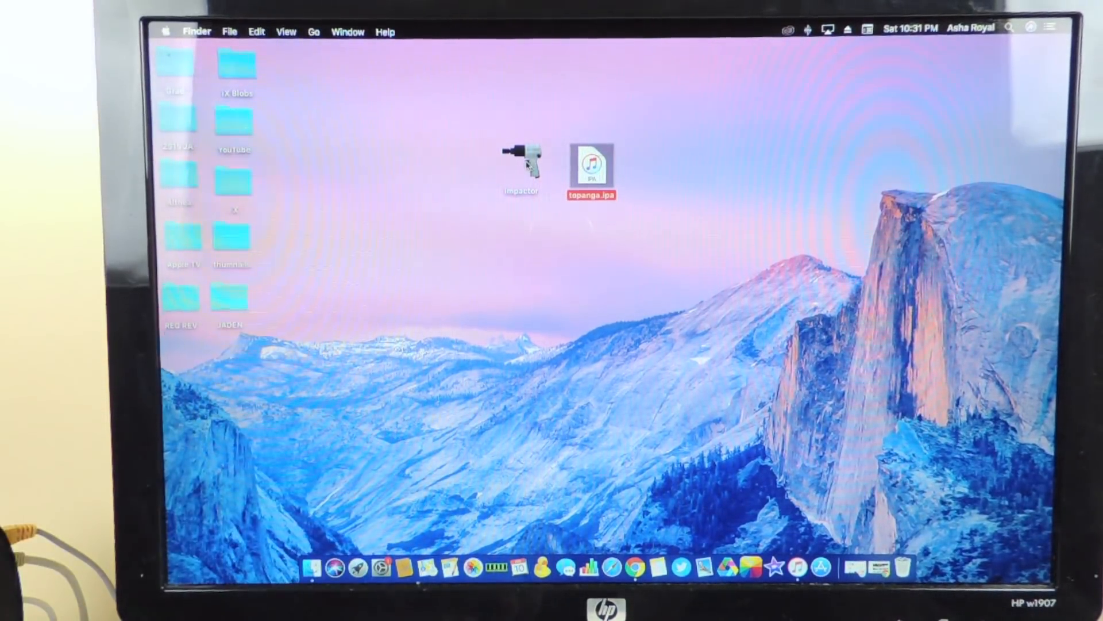
- Launch Cydia Impactor from the desktop icon with topanga.ipa ready beside it
double_click(521, 162)
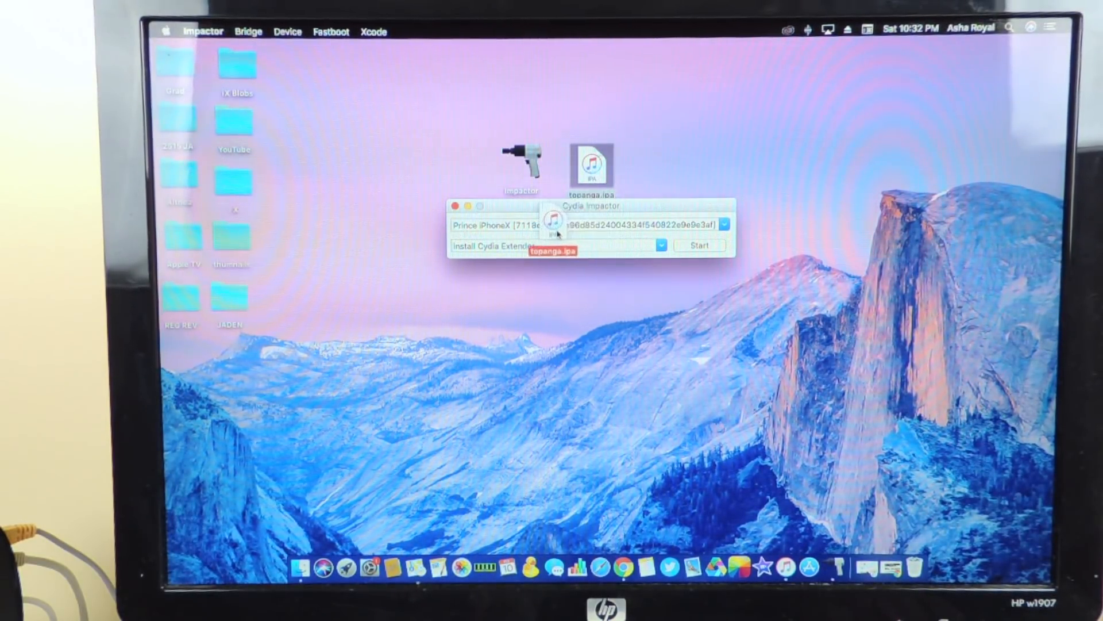
- Install topanga.ipa onto the iPhone X, confirming the Apple ID used to sign it
click(700, 245)
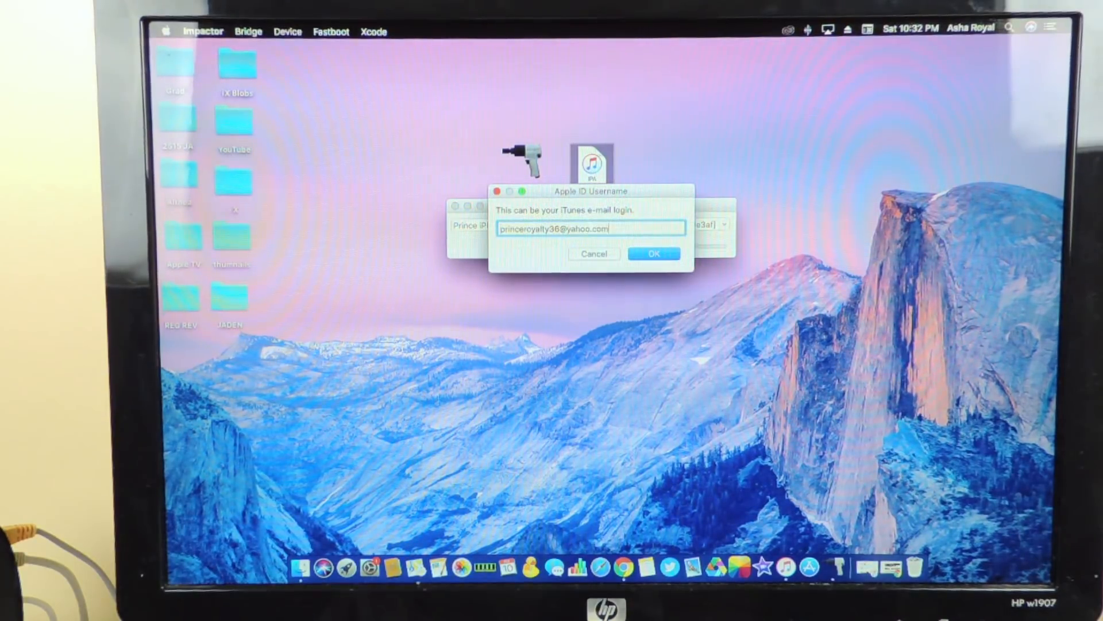
click(653, 254)
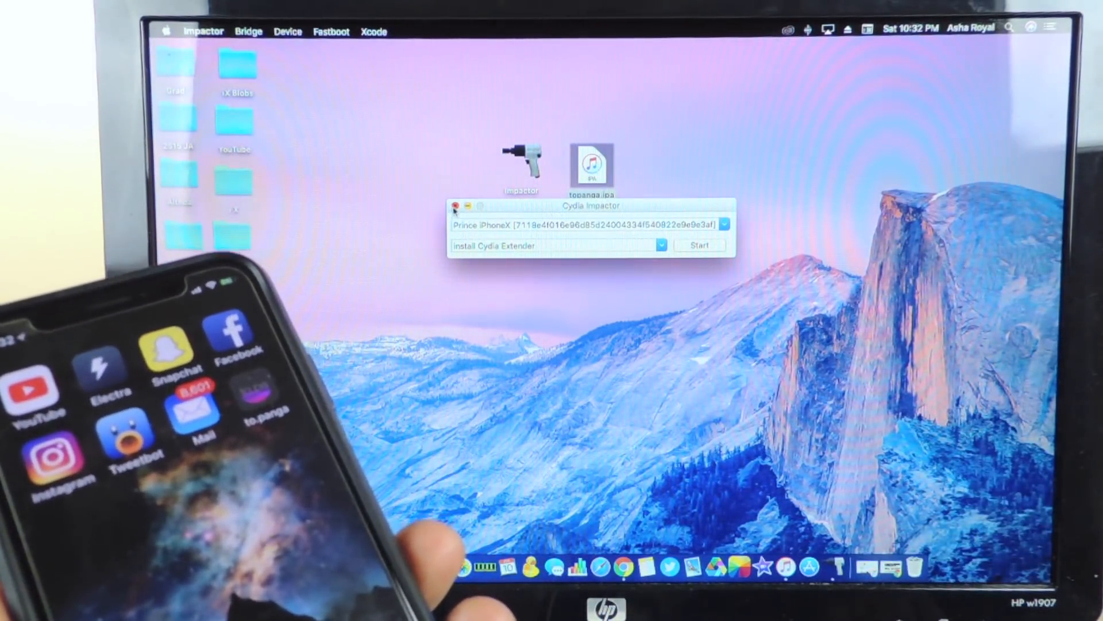
- Start the to.panga jailbreak from its 'tap to jailbreak' screen on the iPhone X
click(455, 205)
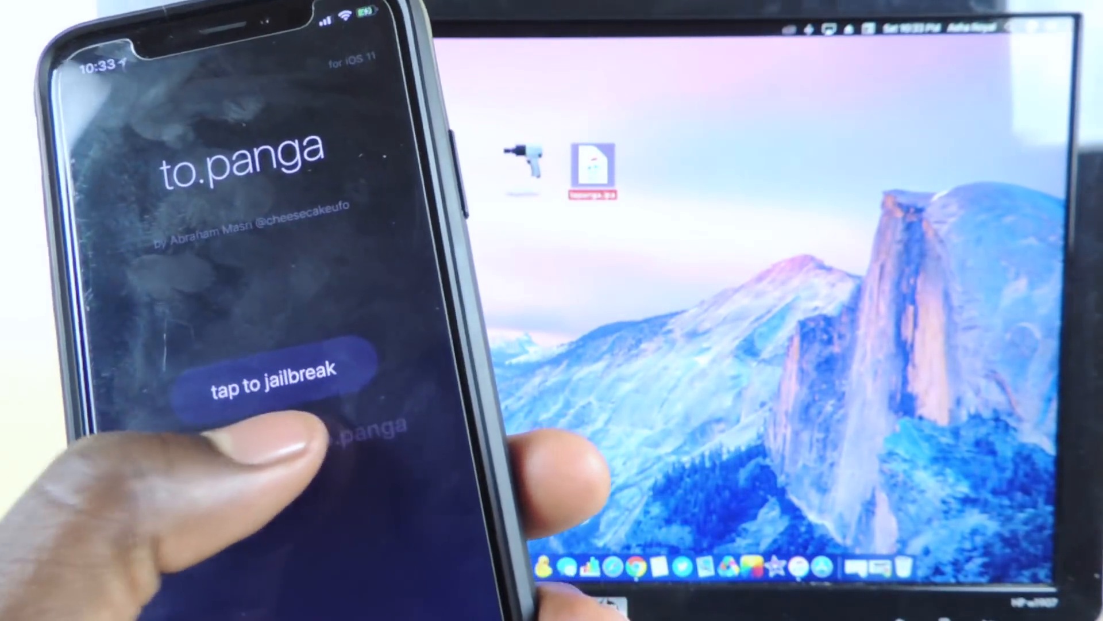
click(270, 373)
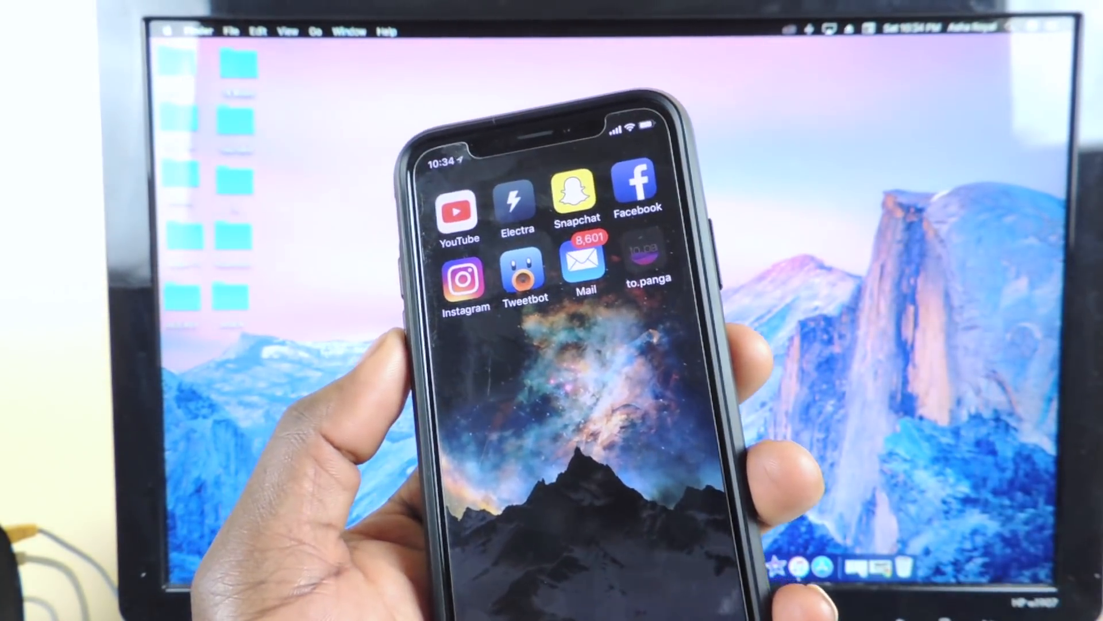
- Find the page holding to.panga and delete the app from the home screen
click(649, 264)
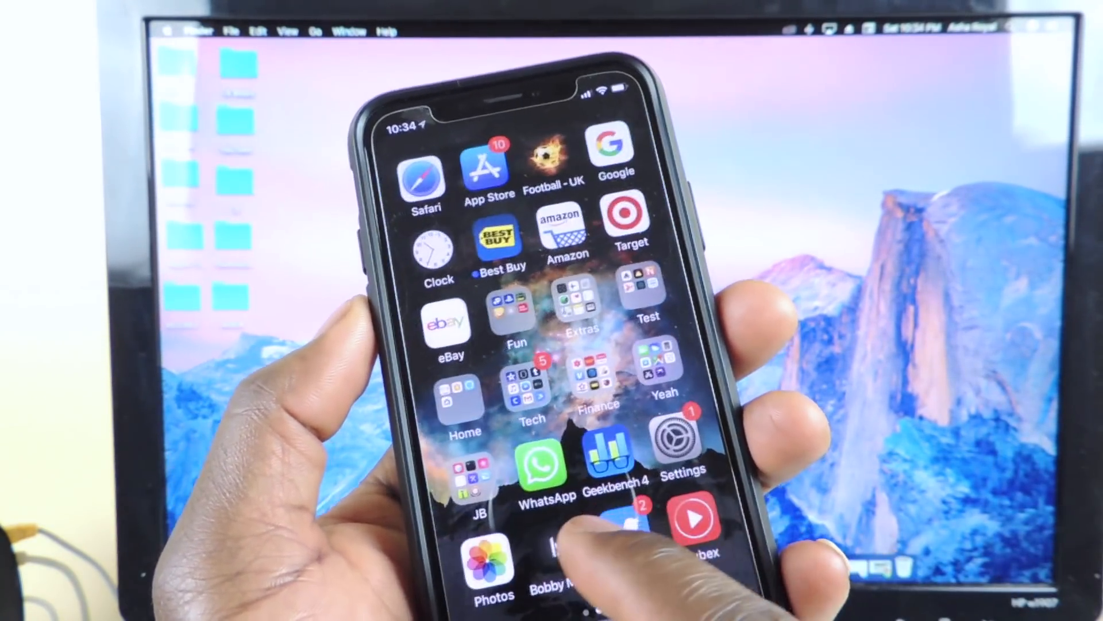
click(461, 478)
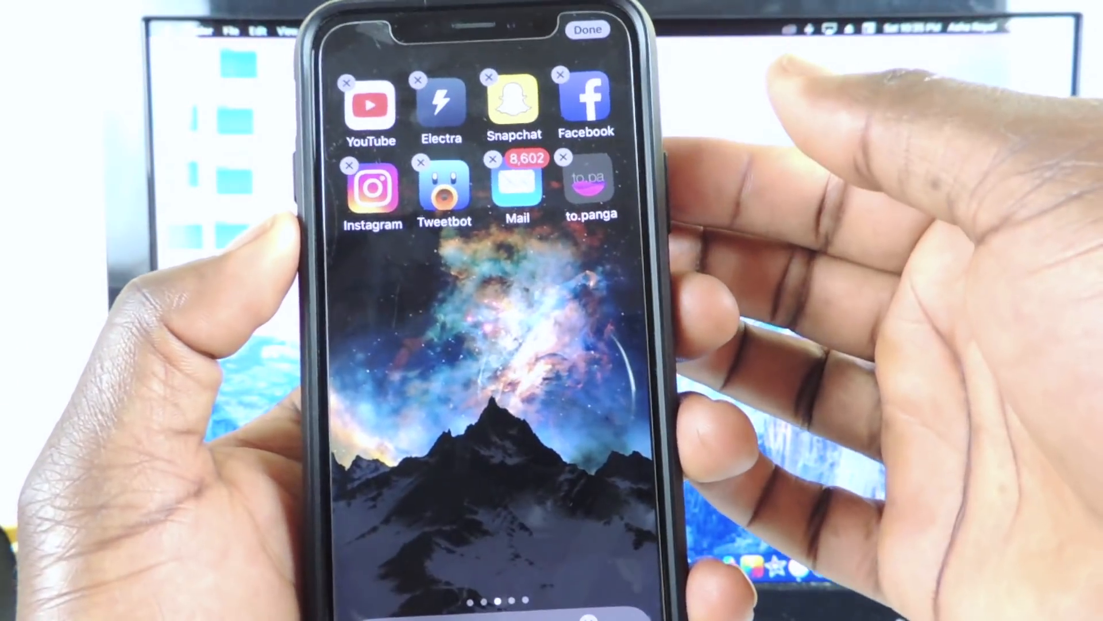
click(563, 156)
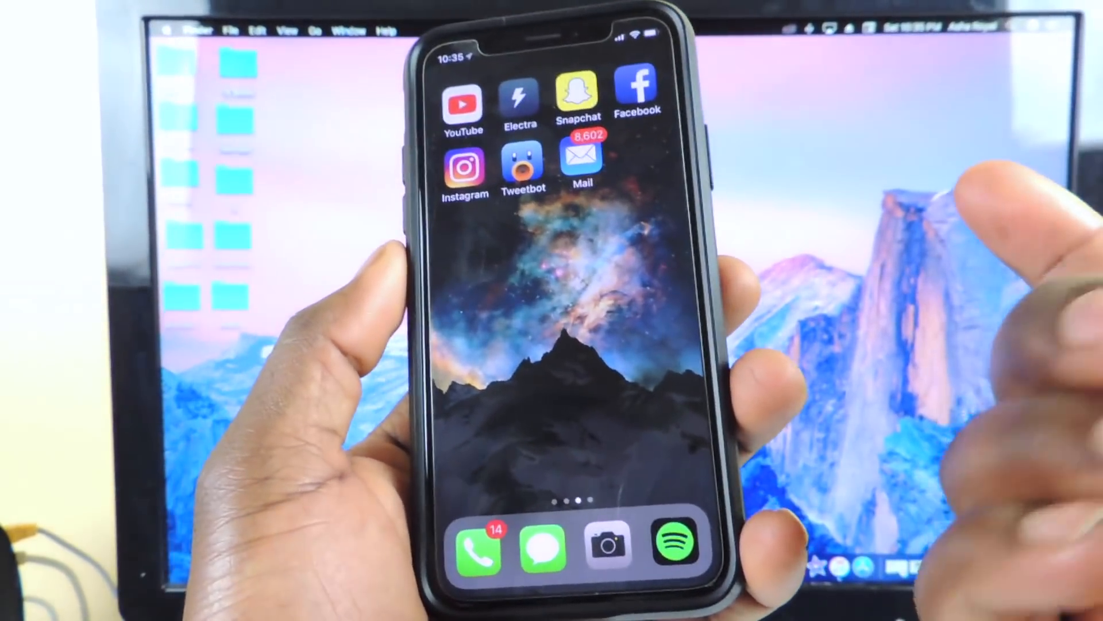
- Launch Electra, dismiss the Update Available alert and start its jailbreak
click(520, 97)
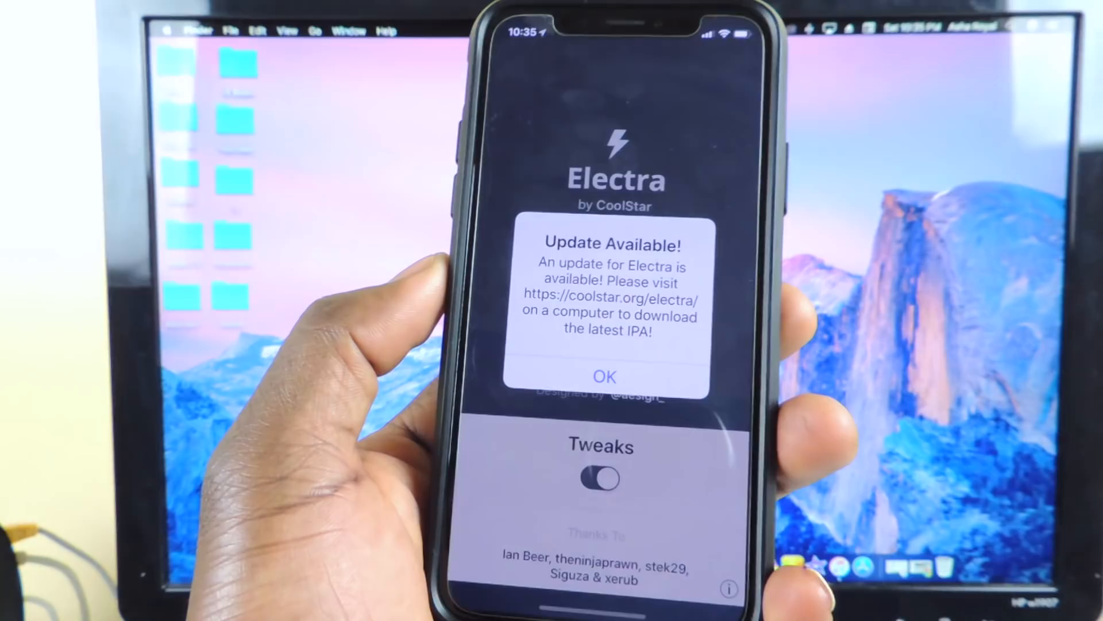
click(603, 376)
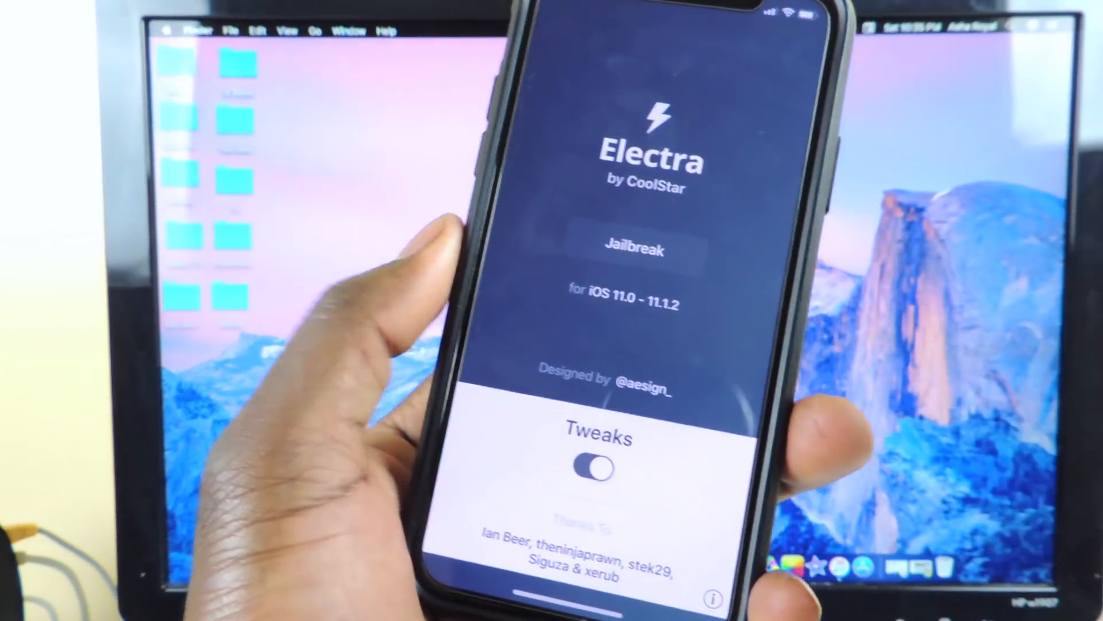
click(631, 248)
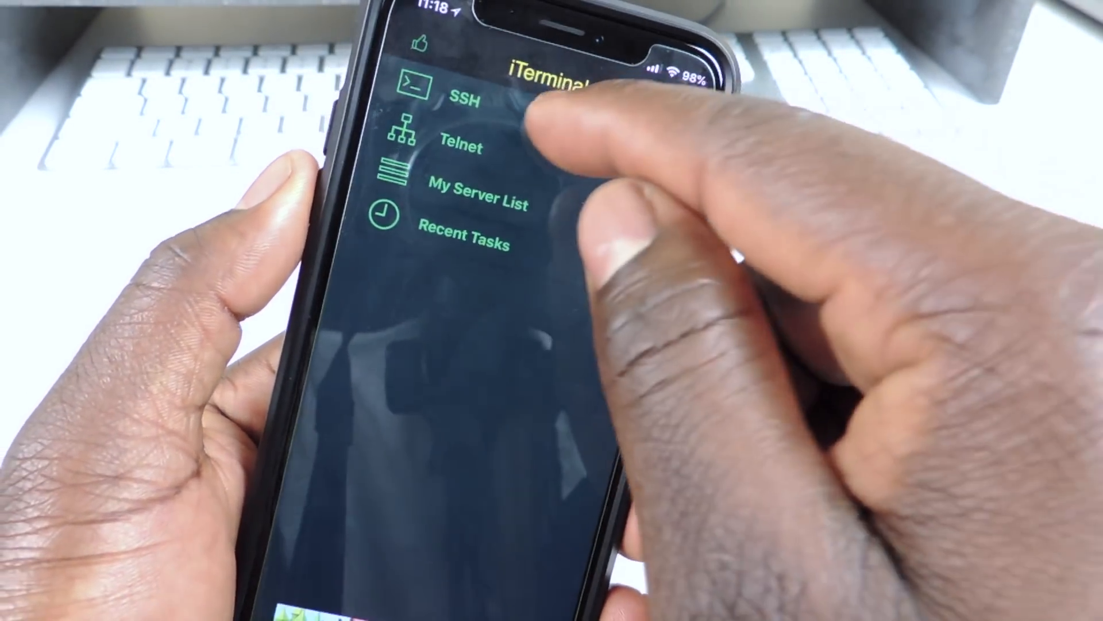
- Enter nickname Atp101, host 192.168.2.11, port 2222 and begin the user name 'r'
click(467, 101)
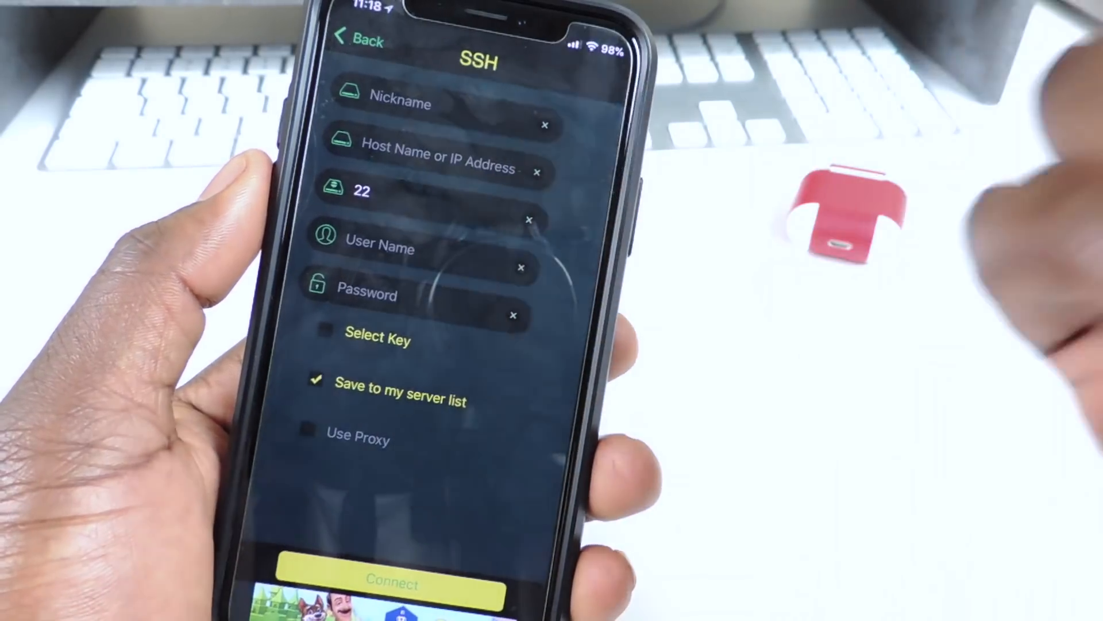
text(Atp)
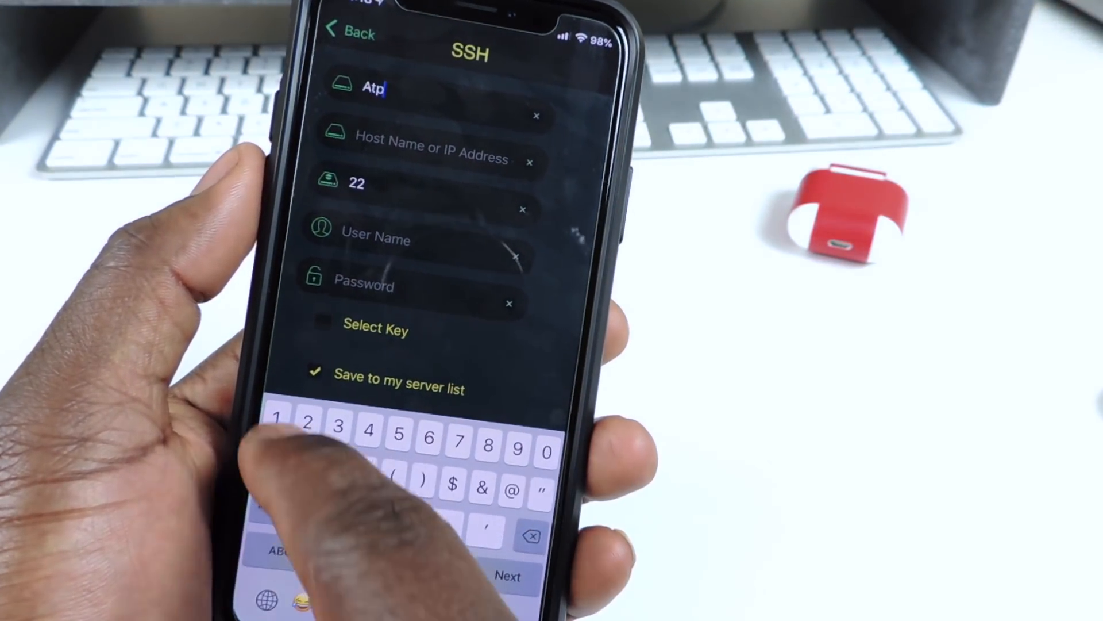
text(101)
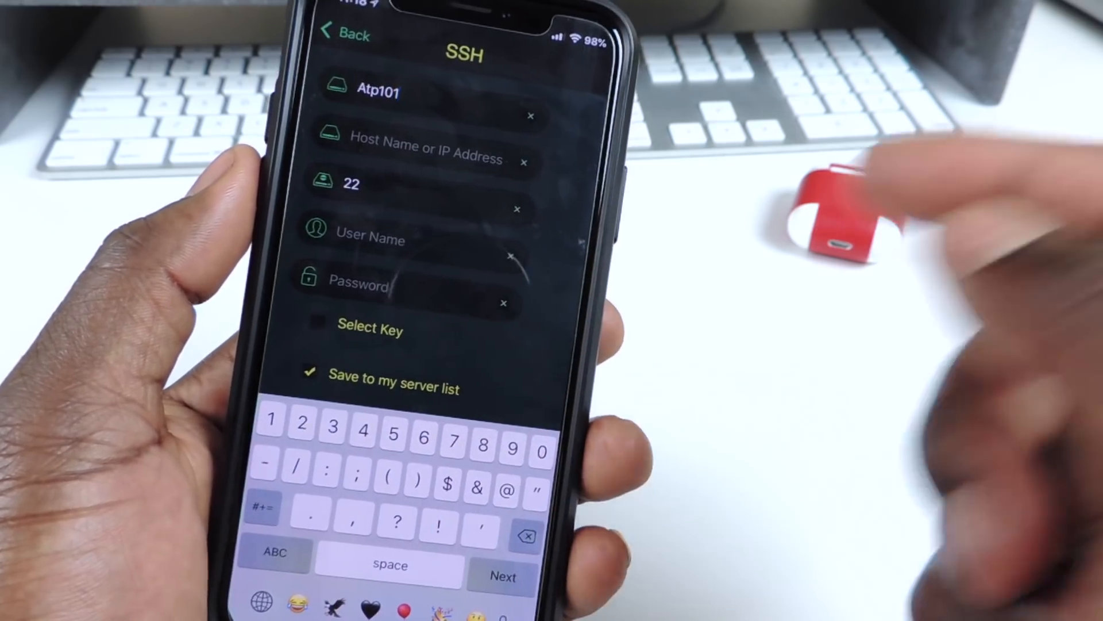
click(422, 155)
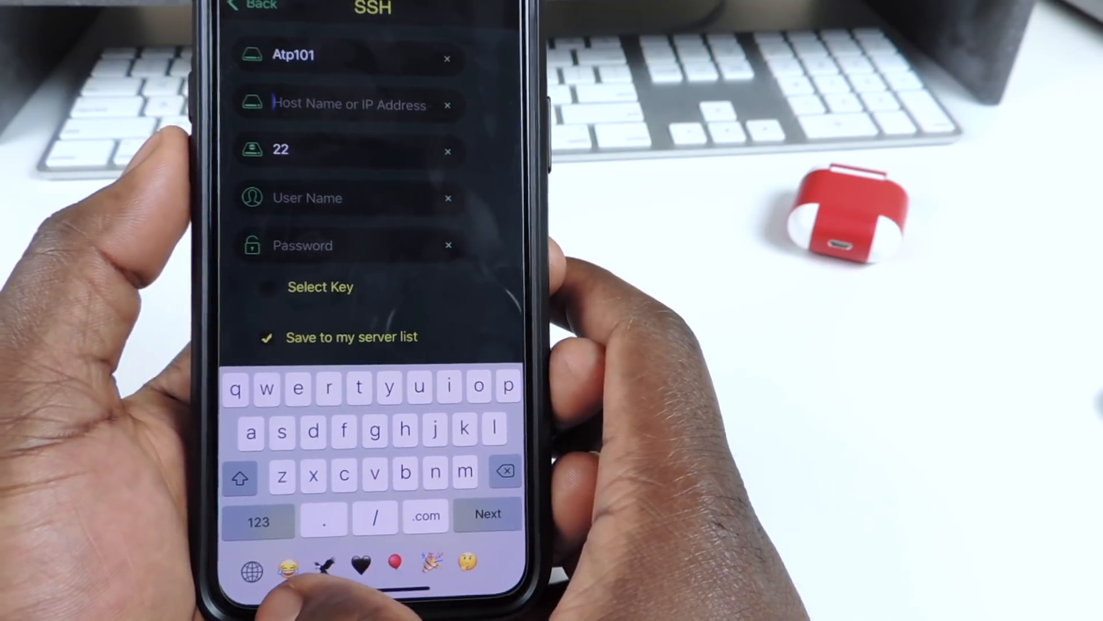
click(257, 521)
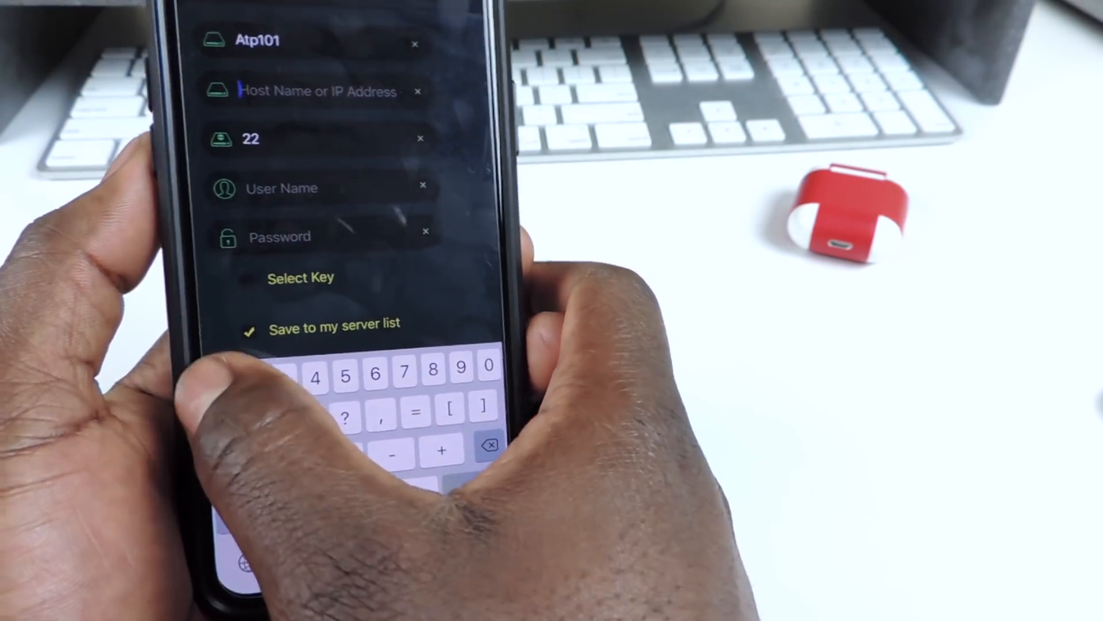
text(192.168.2.11)
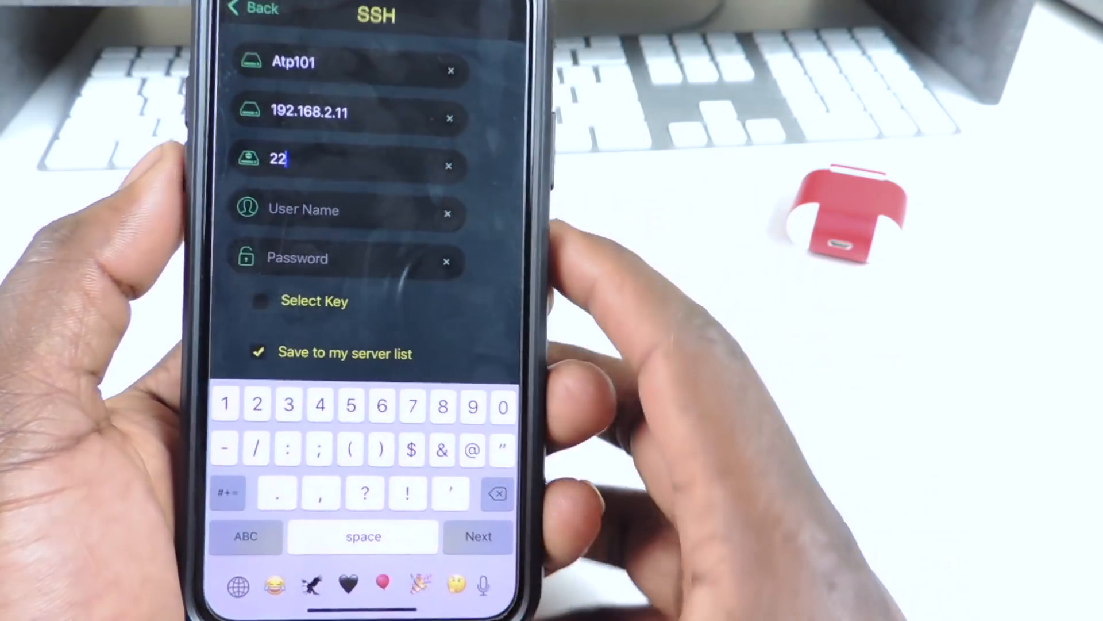
text(22)
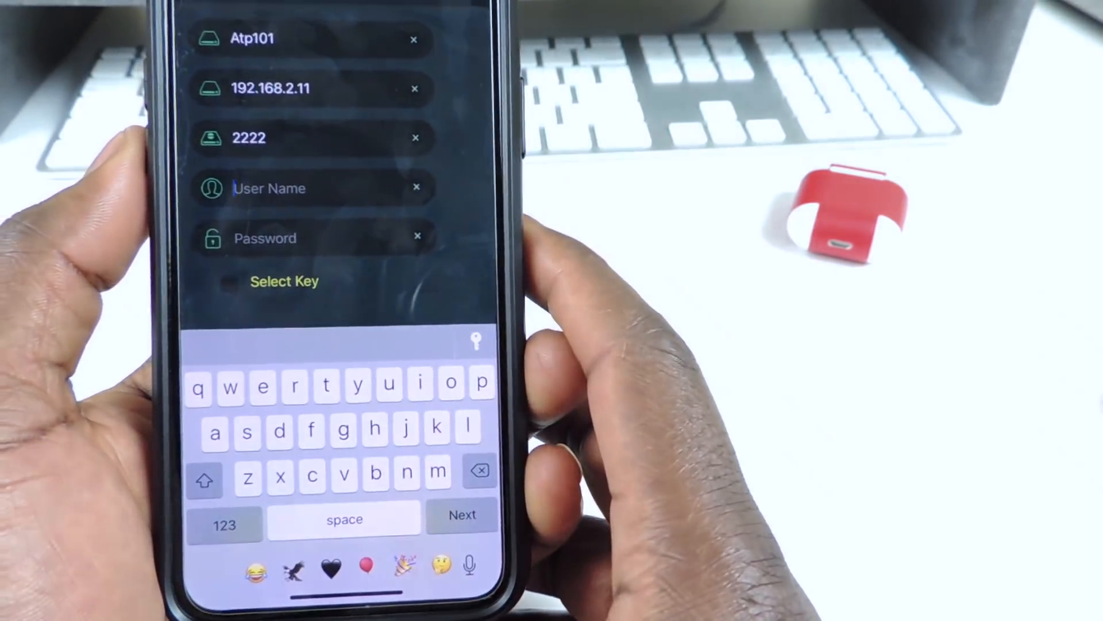
text(r)
text(uica)
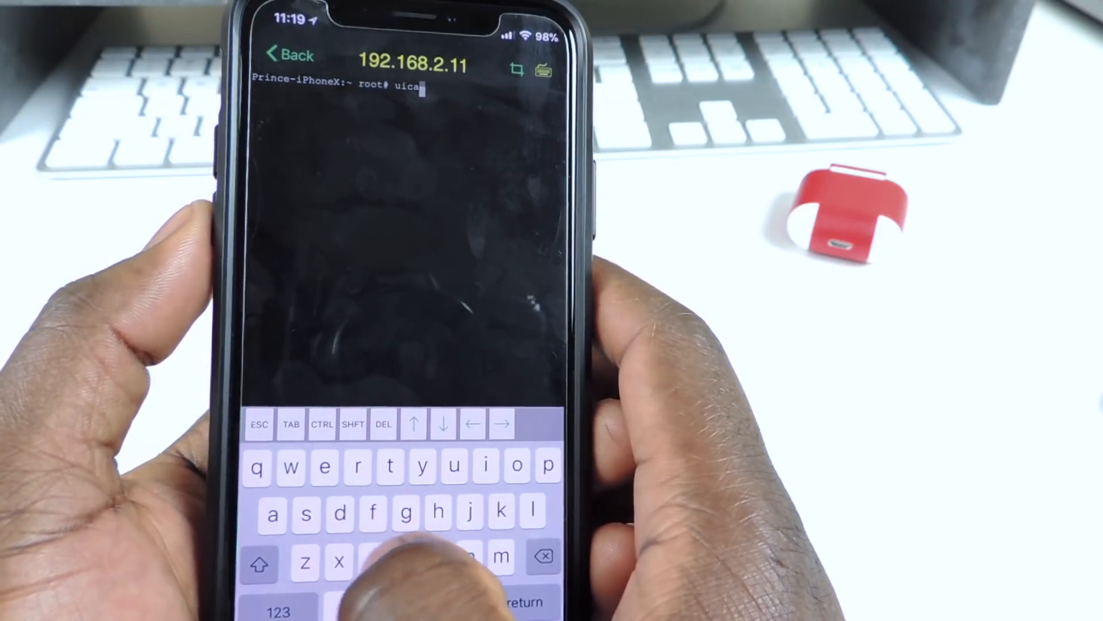
- Connect as root and run uicache so the home screen refreshes
click(328, 471)
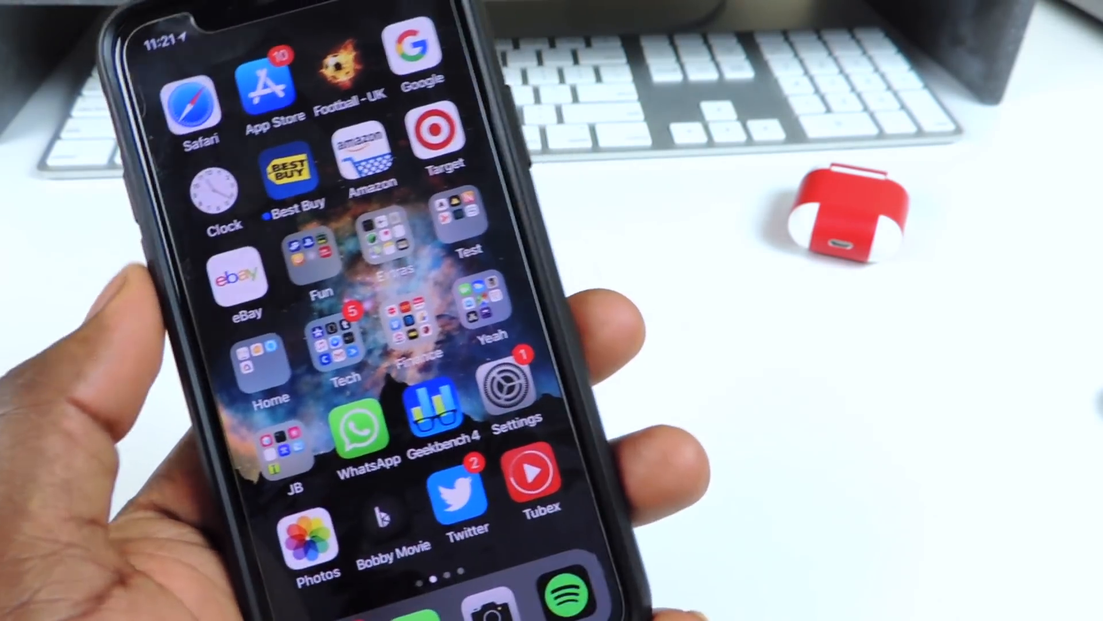
- Swipe to Electra and dismiss its Update Available alert to show the jailbreak screen
scroll(left, 3)
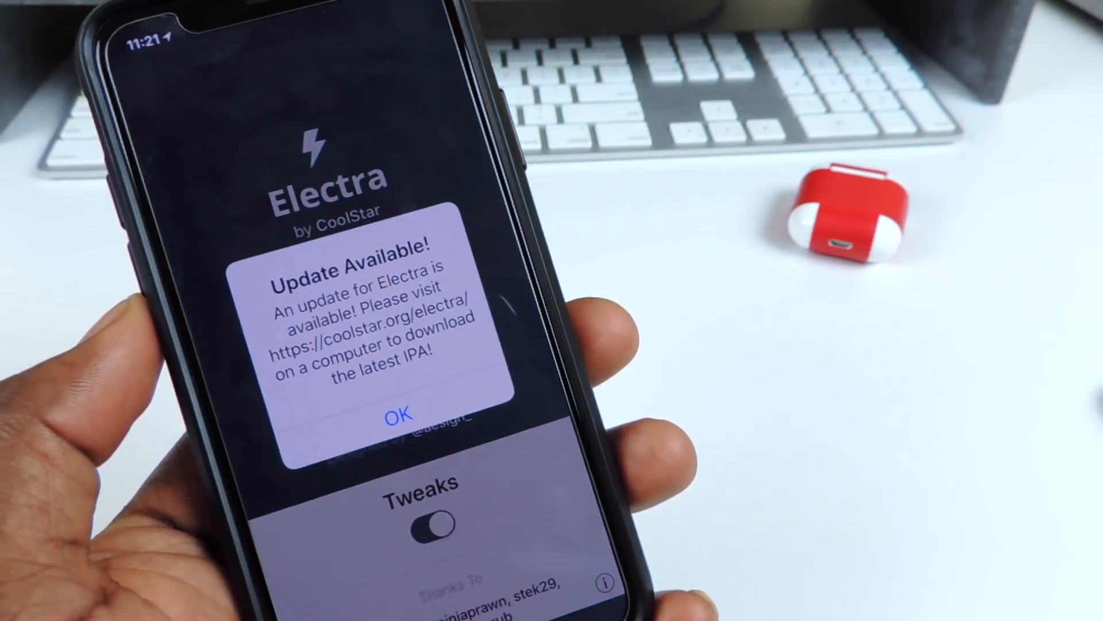
click(396, 413)
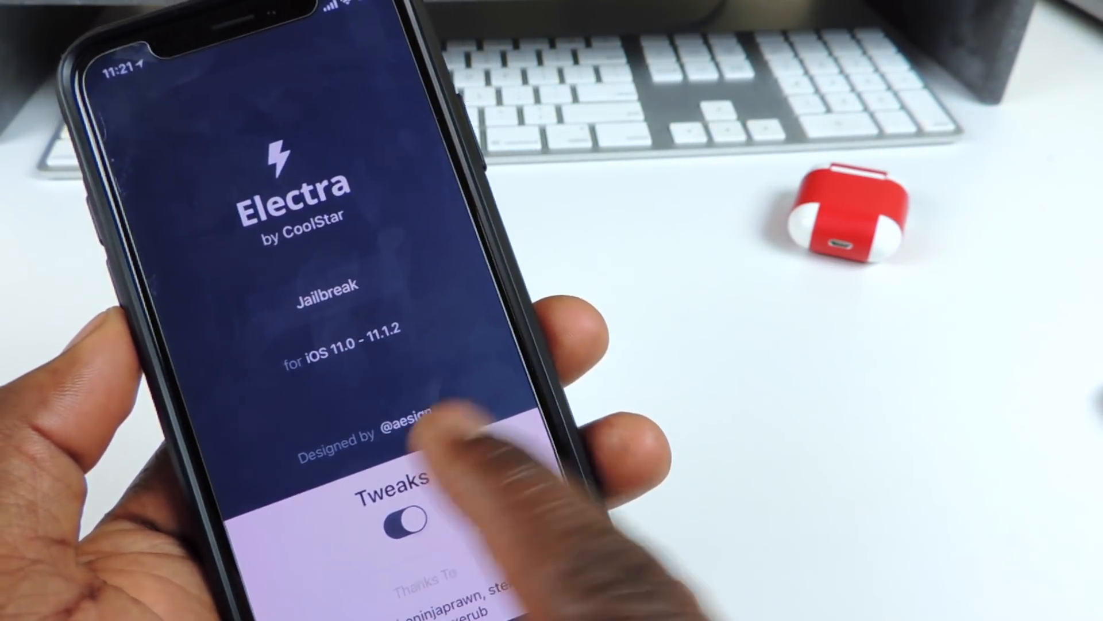